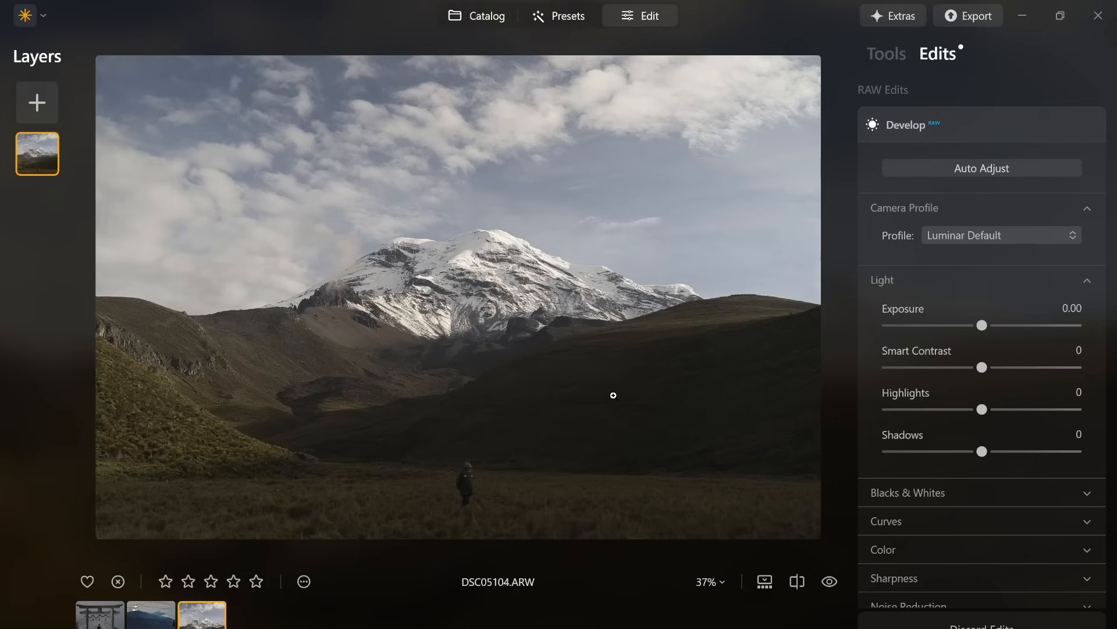
pyautogui.moveTo(628, 395)
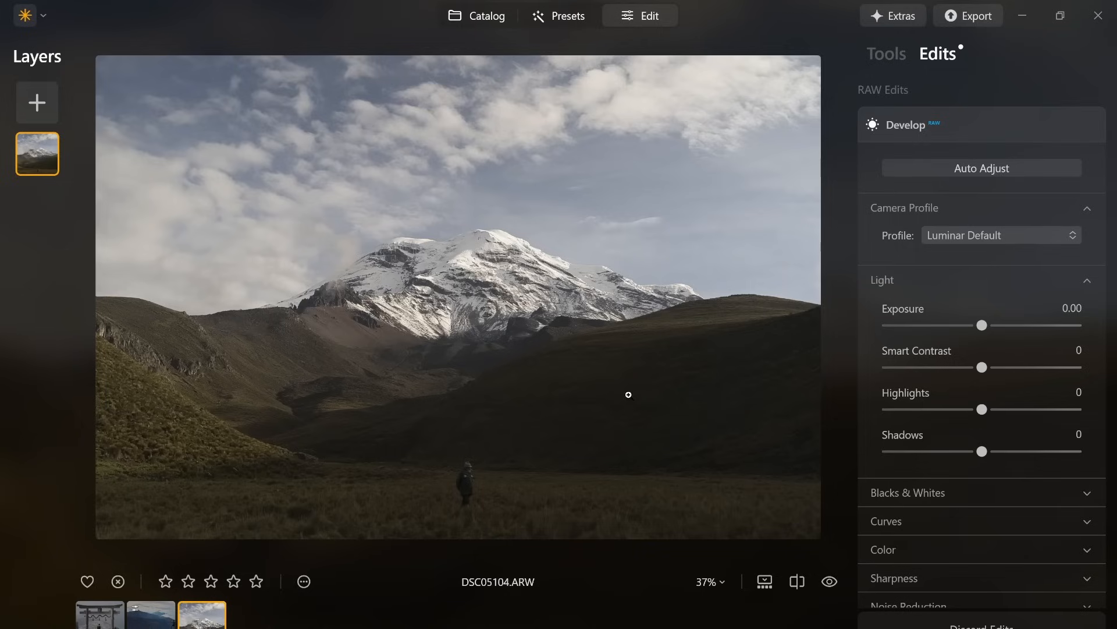
pyautogui.moveTo(449, 326)
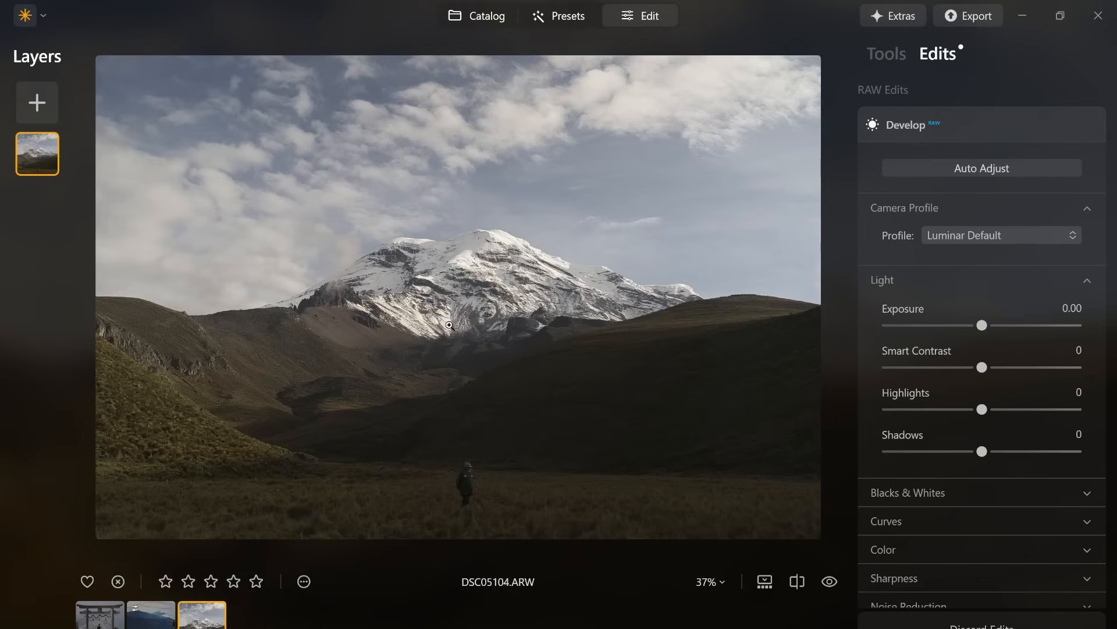
pyautogui.moveTo(509, 463)
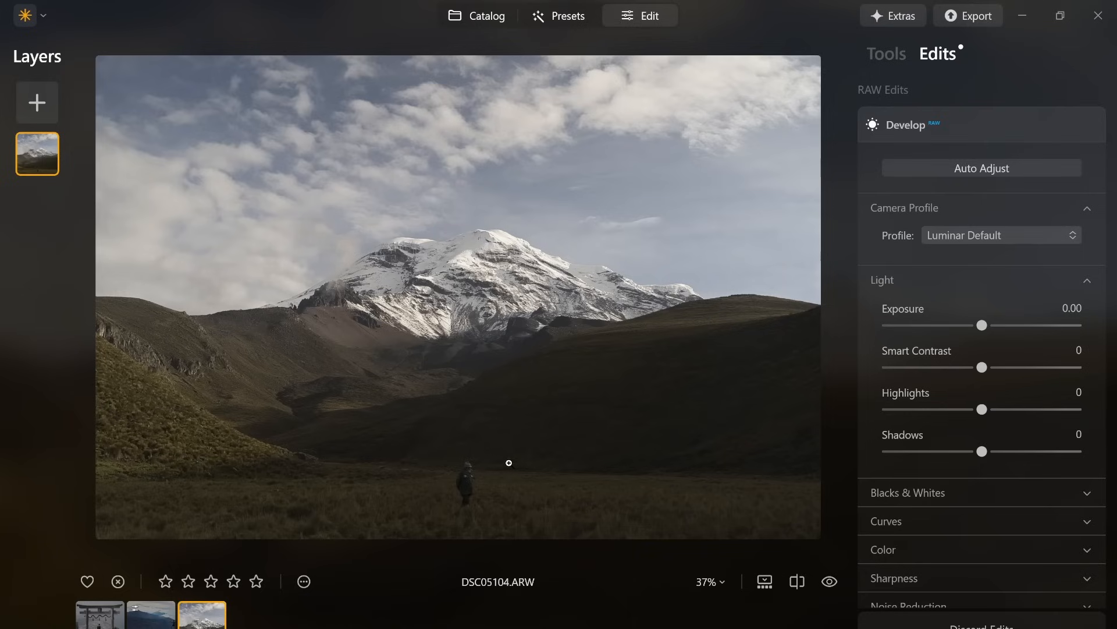
pyautogui.moveTo(566, 430)
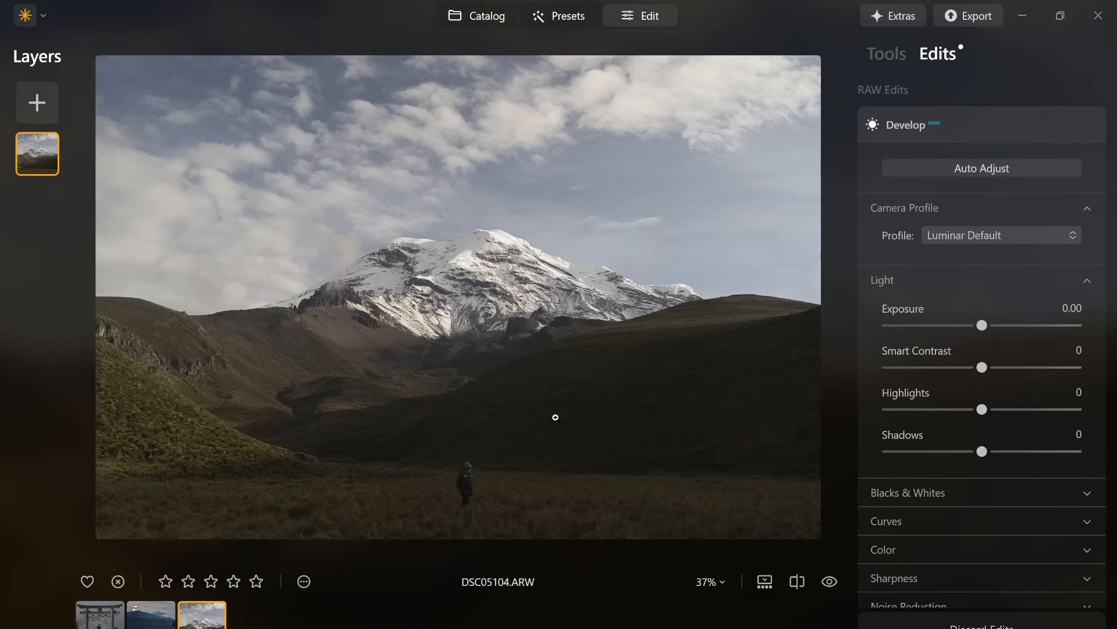
# Switch the right panel from Edits to the Tools list.
pyautogui.click(886, 53)
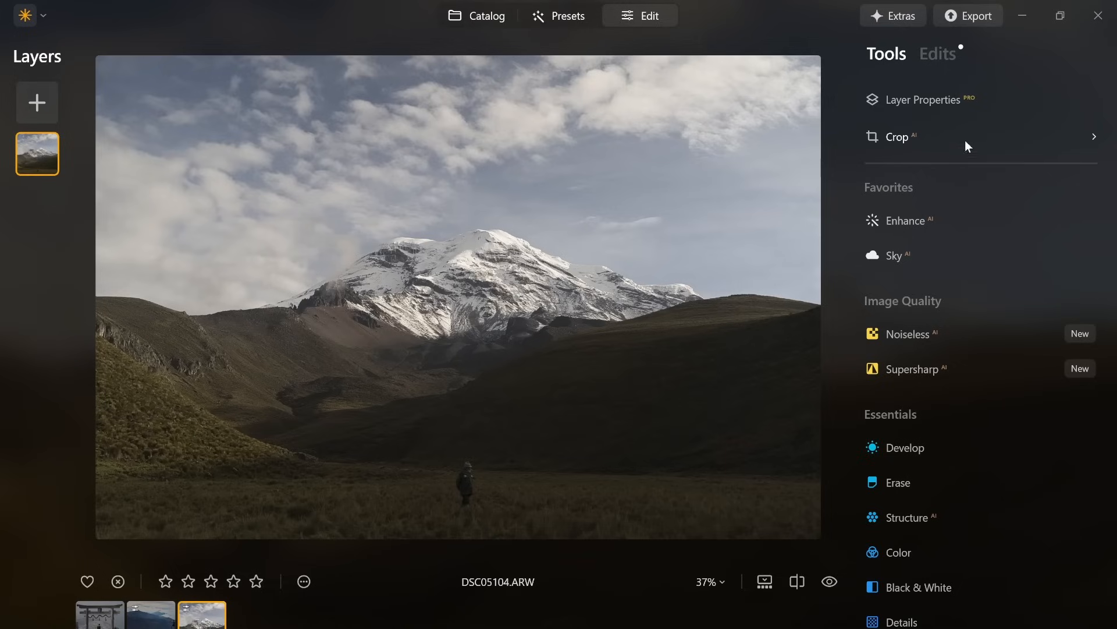
pyautogui.moveTo(937, 220)
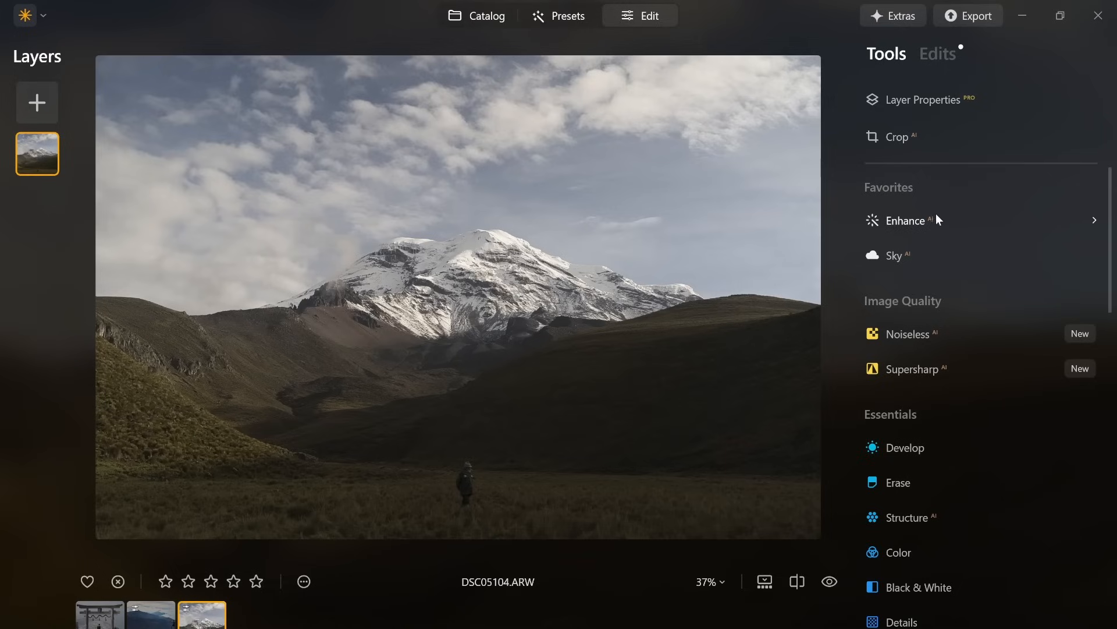
# Apply Enhance AI with Accent at 31, leaving Sky Enhancer at 0.
pyautogui.click(907, 220)
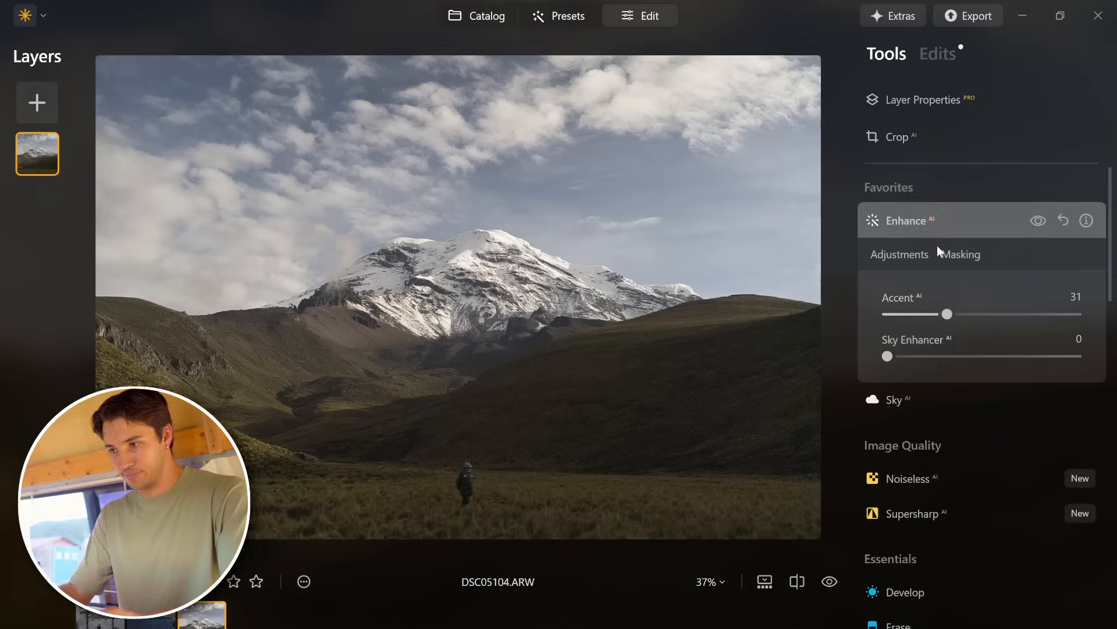
# Reframe the landscape with Crop AI and apply the crop.
pyautogui.click(900, 136)
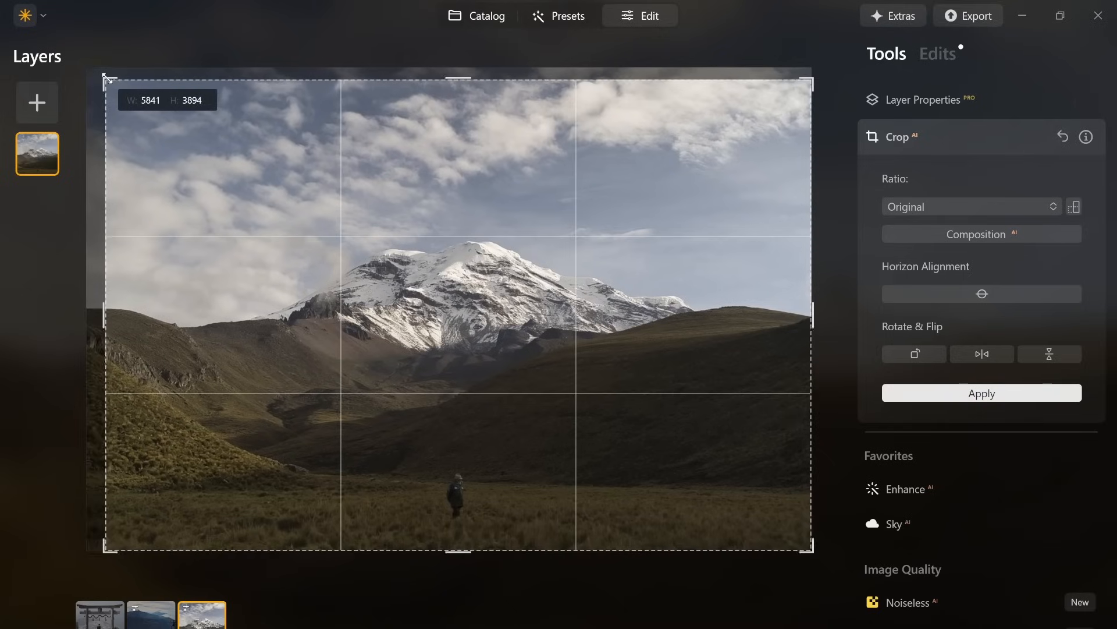
pyautogui.click(912, 323)
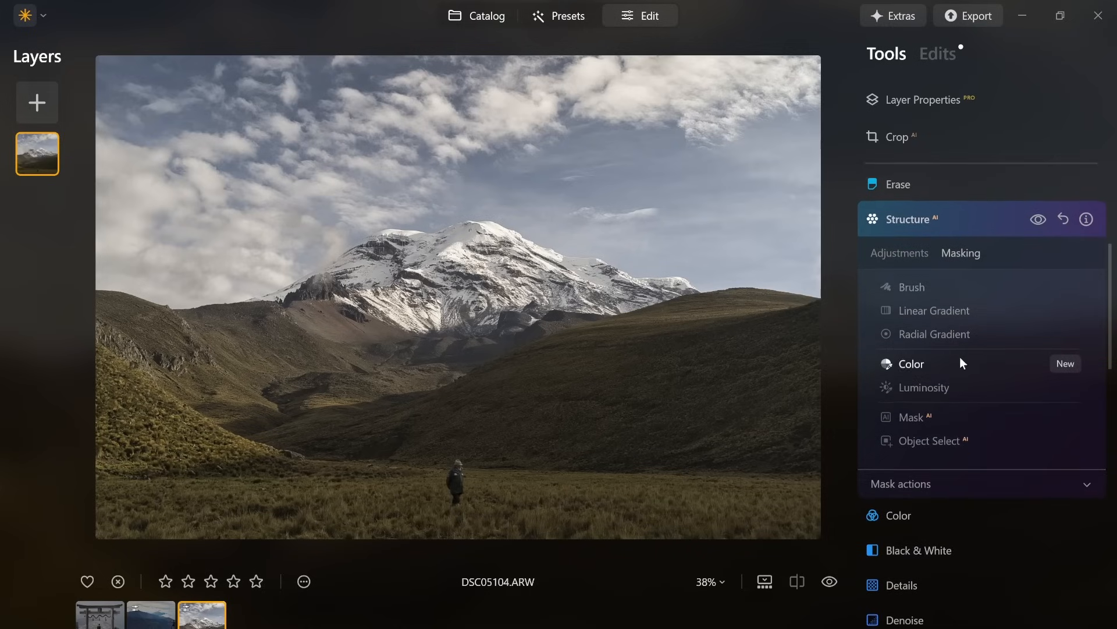
# Add Structure AI detail and limit it with a painted brush mask.
pyautogui.click(932, 441)
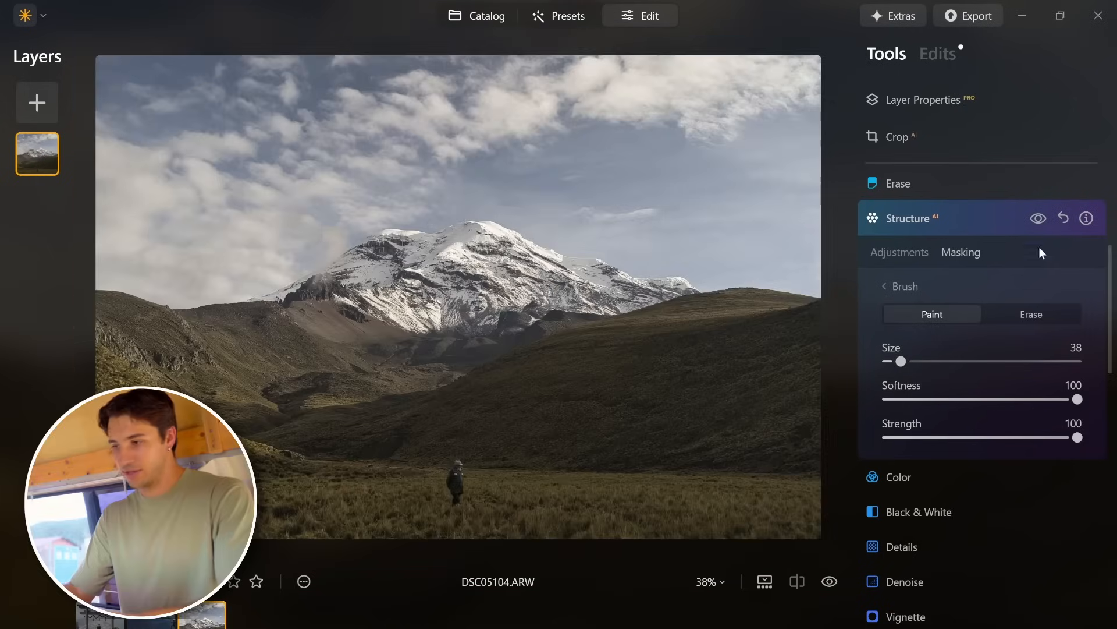
pyautogui.click(1038, 219)
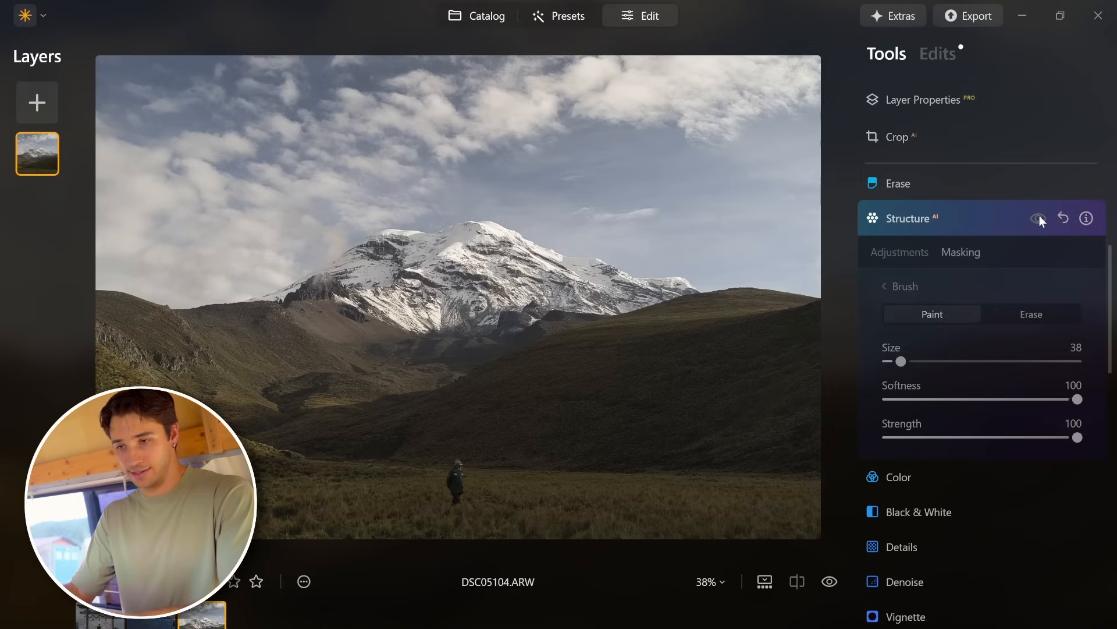
pyautogui.scroll(-3)
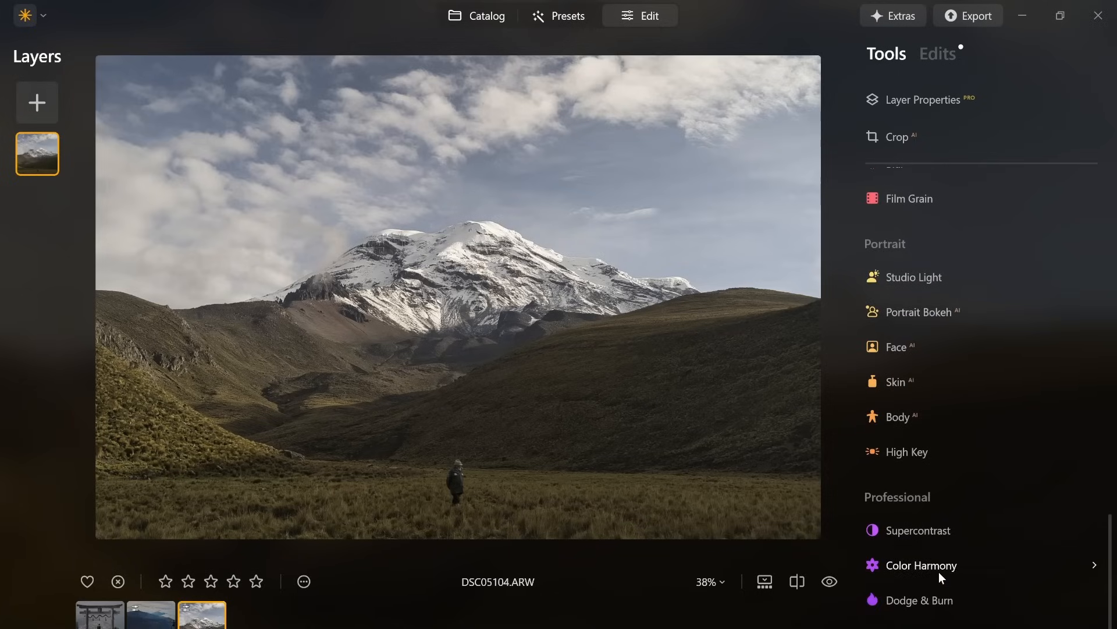
# Set Color Harmony Brilliance 29, Warmth 15, Color Contrast 23, and compare against the original.
pyautogui.click(921, 564)
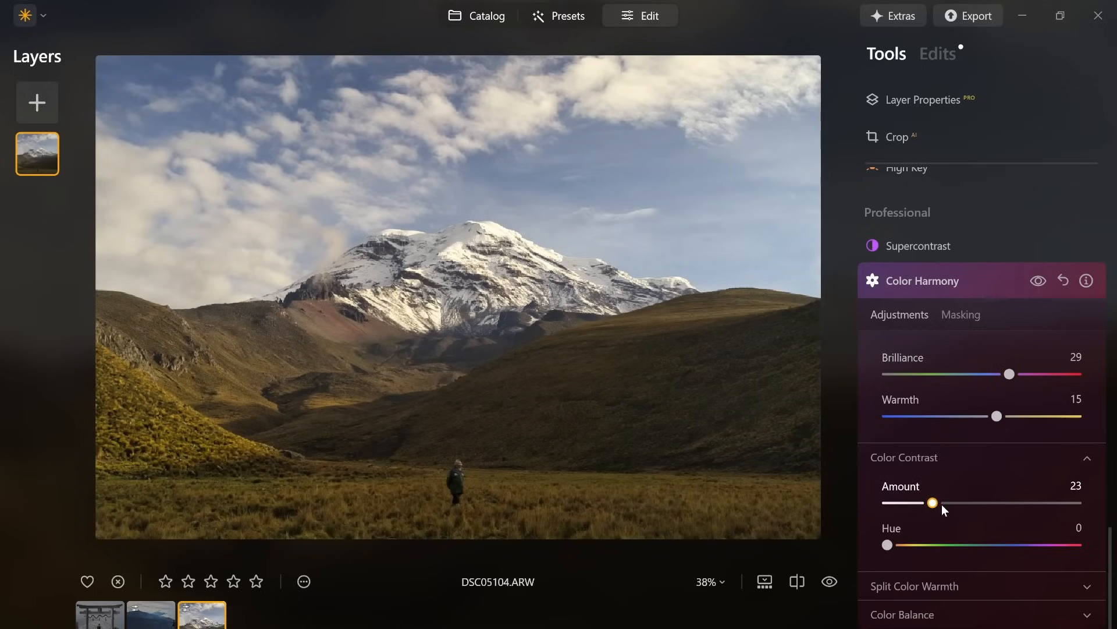
pyautogui.click(1063, 280)
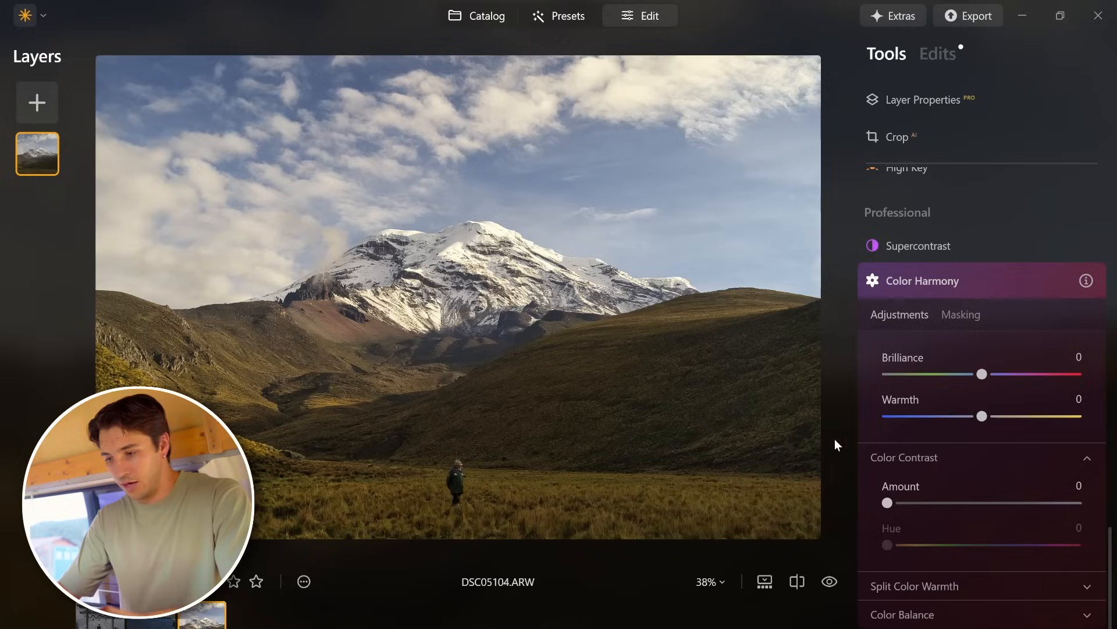
pyautogui.click(796, 581)
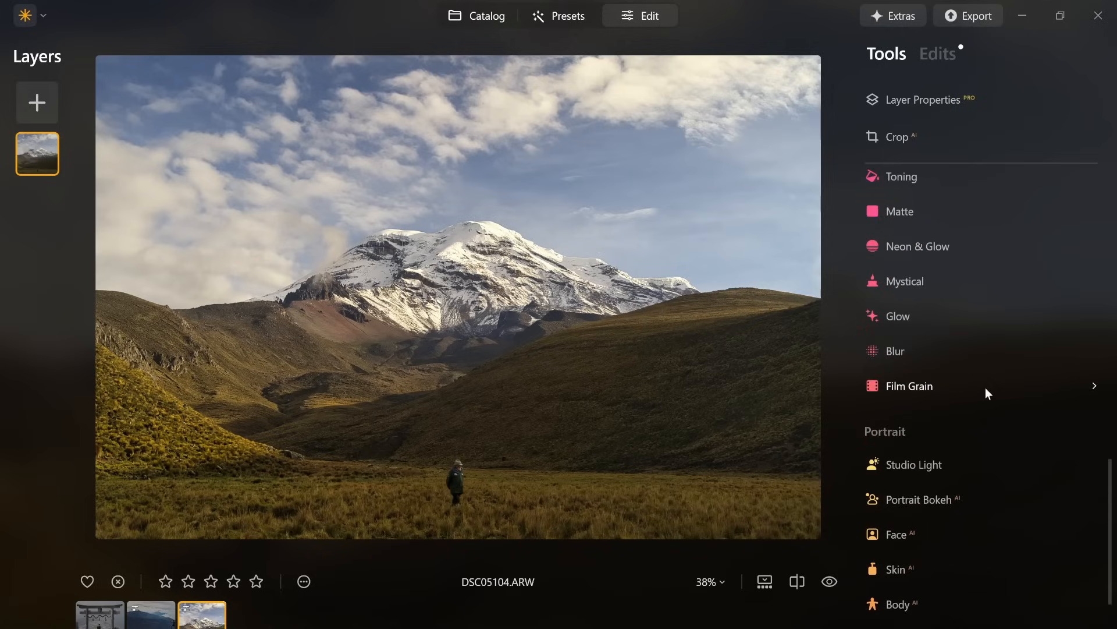
# Apply a Glow-type Glow at Amount 19 and toggle it to compare.
pyautogui.click(899, 316)
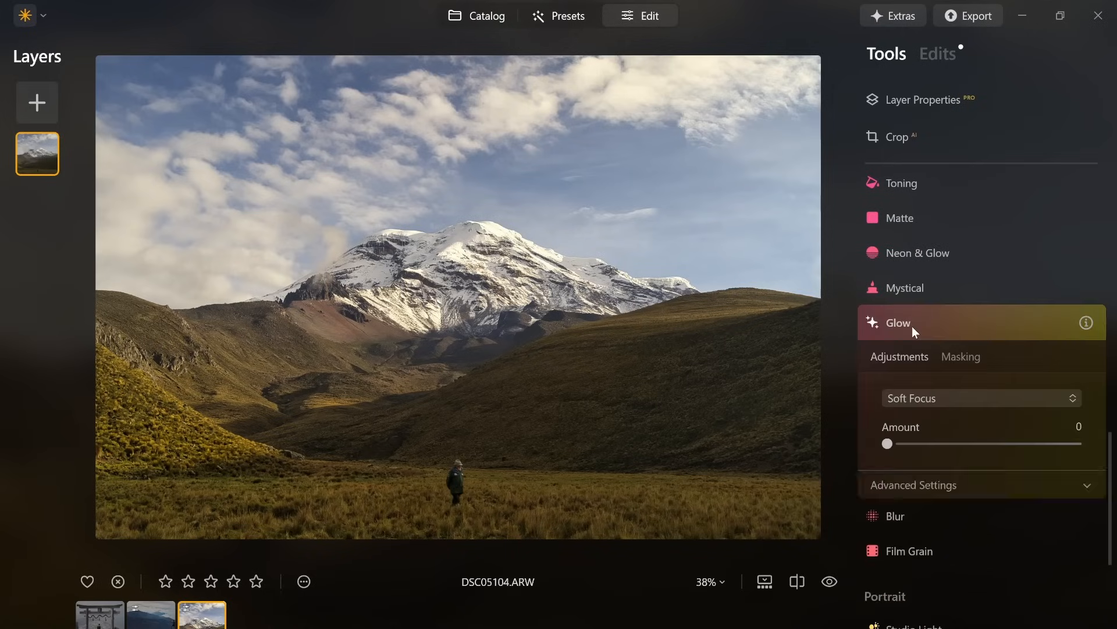
pyautogui.scroll(-3)
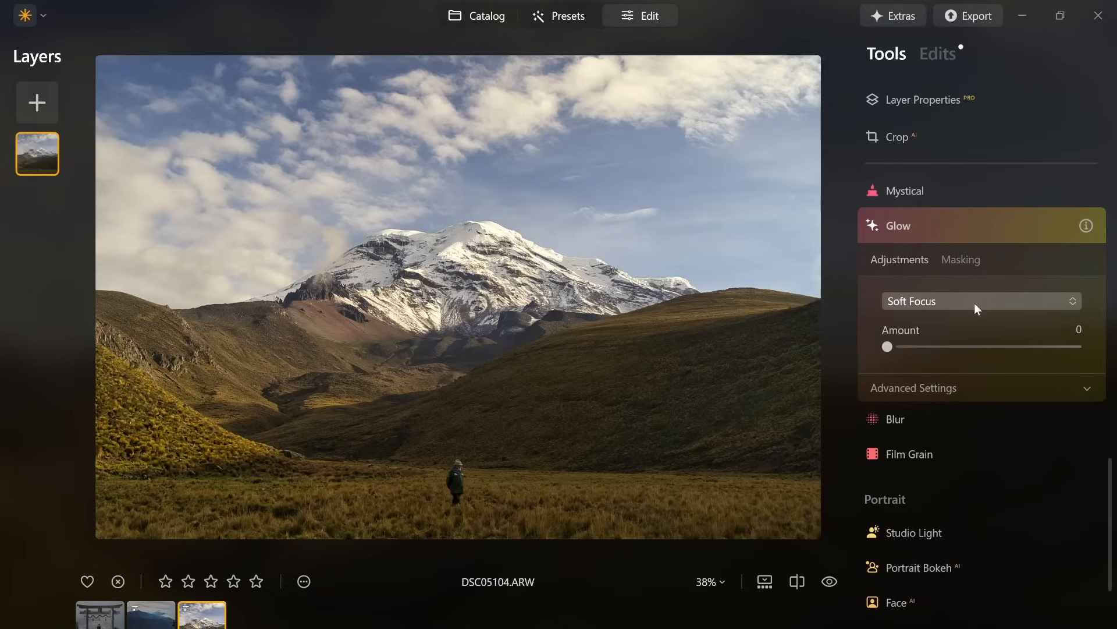
pyautogui.click(980, 300)
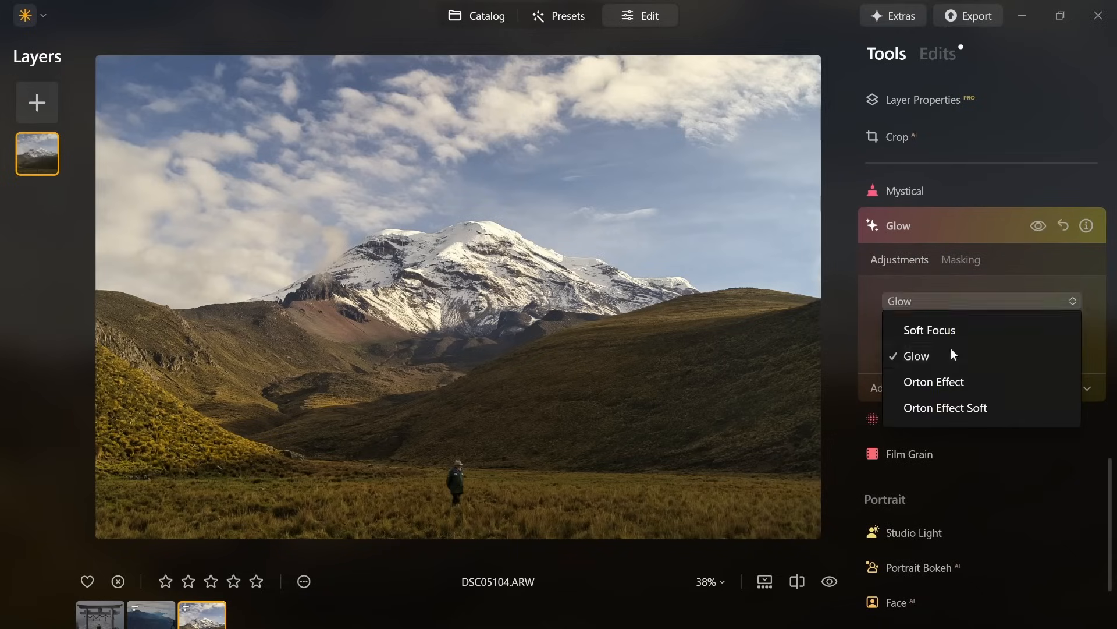
pyautogui.click(914, 356)
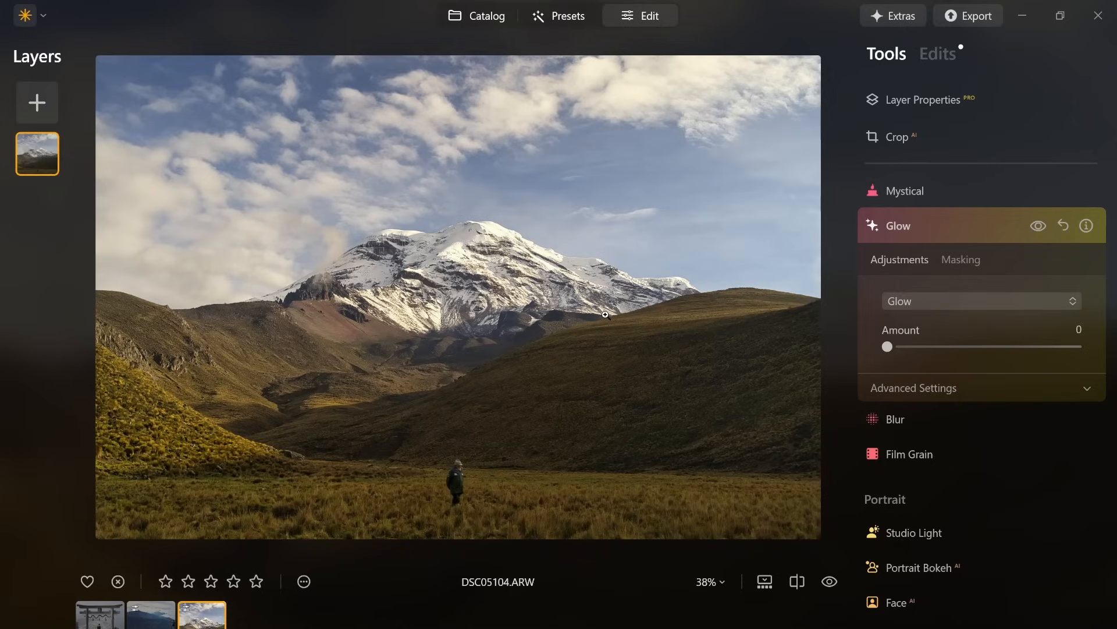
pyautogui.moveTo(887, 348)
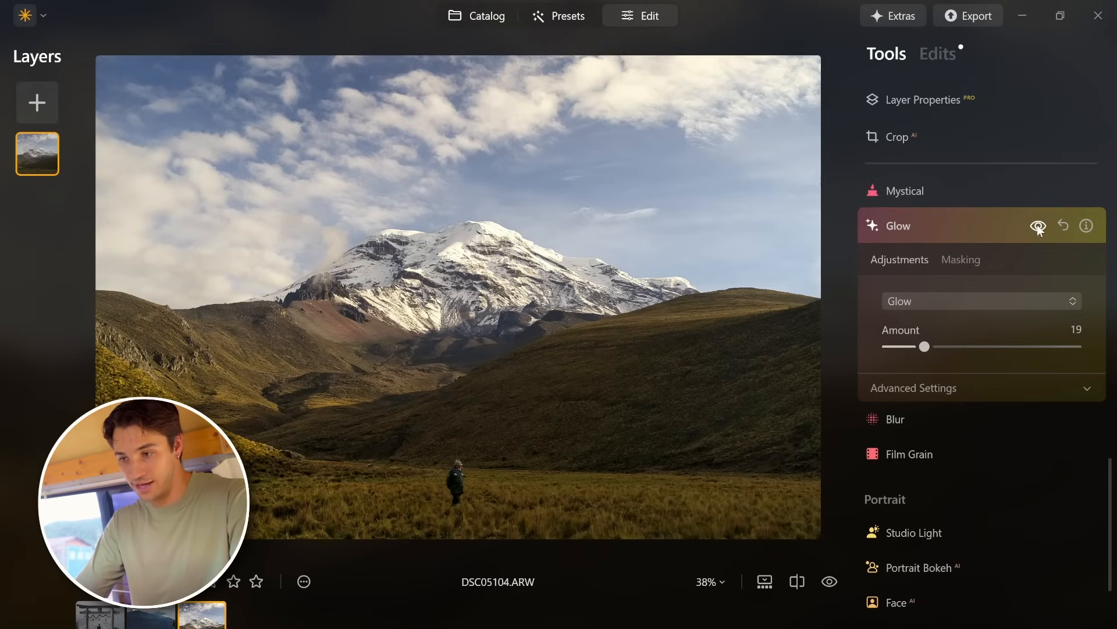
pyautogui.click(898, 225)
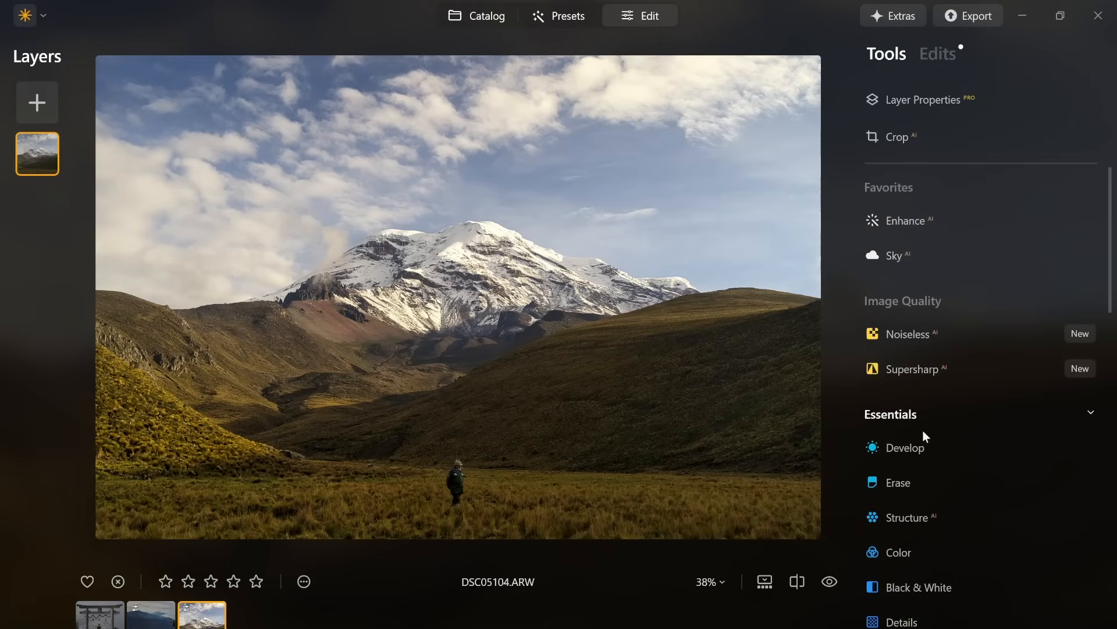
# Set Develop Smart Contrast 23, Highlights -47, Shadows 72, then collapse the tool.
pyautogui.click(905, 447)
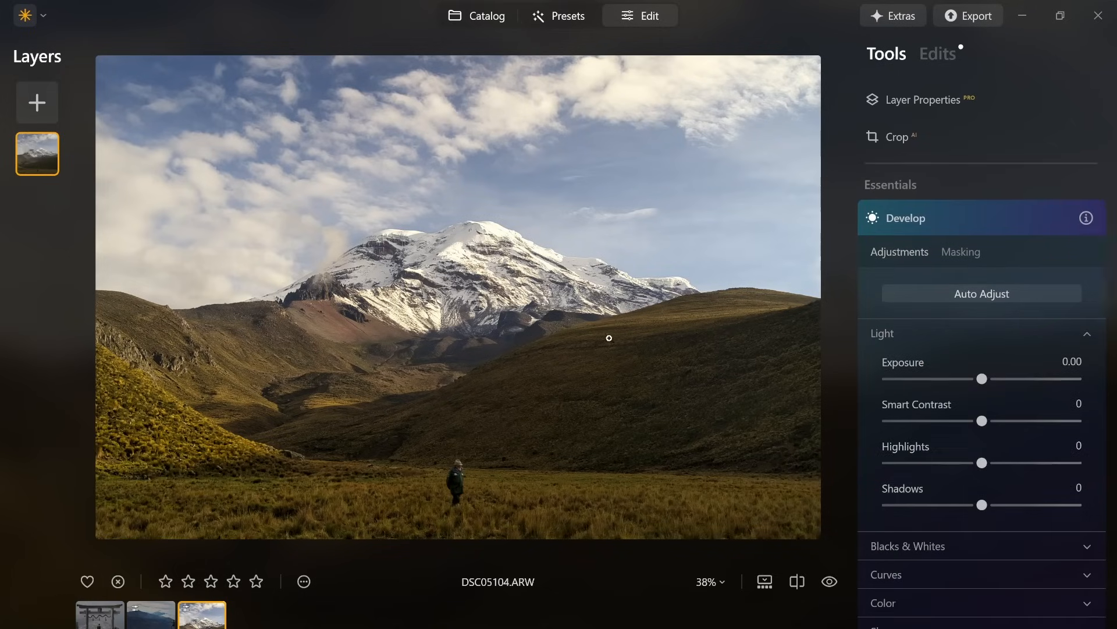
pyautogui.moveTo(630, 341)
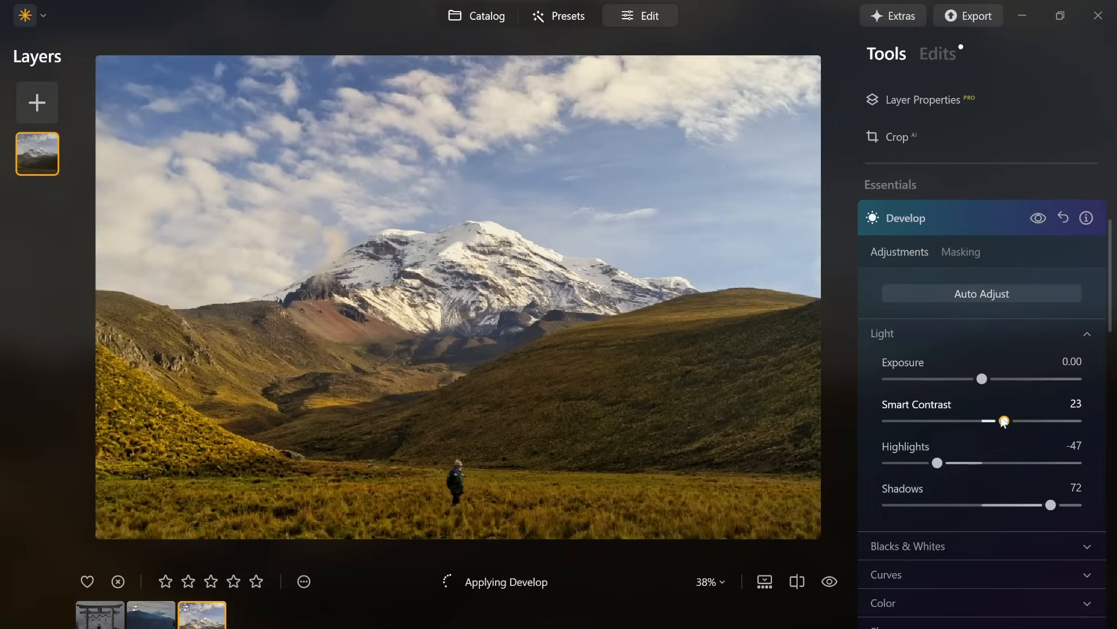
pyautogui.click(908, 217)
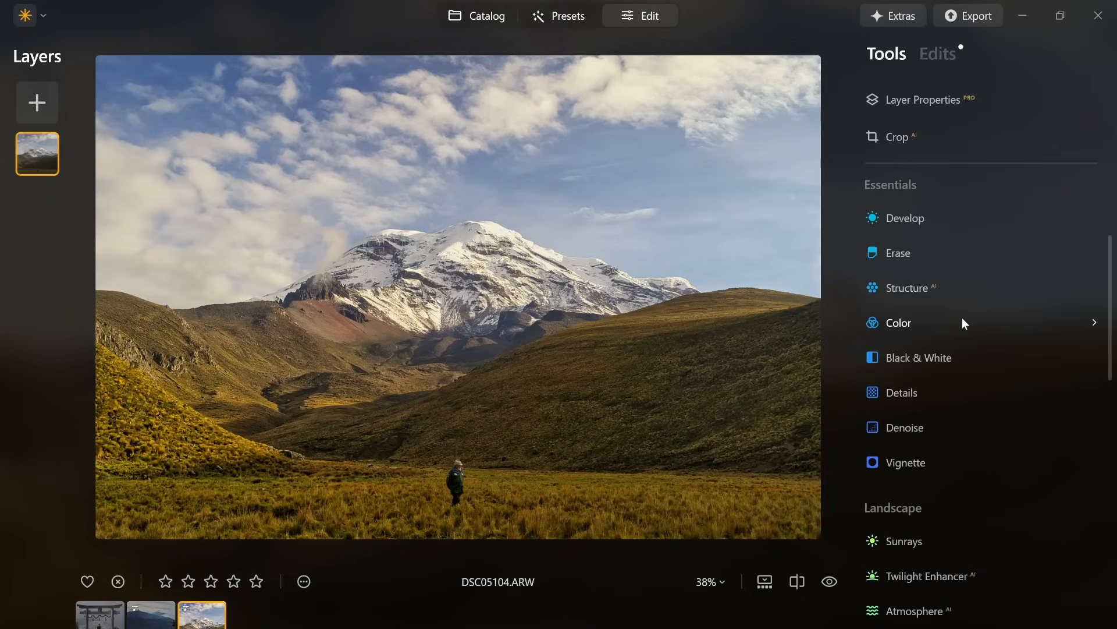
# In HSL, set Yellow saturation -15, Yellow hue -14 and Blue hue -4.
pyautogui.click(899, 321)
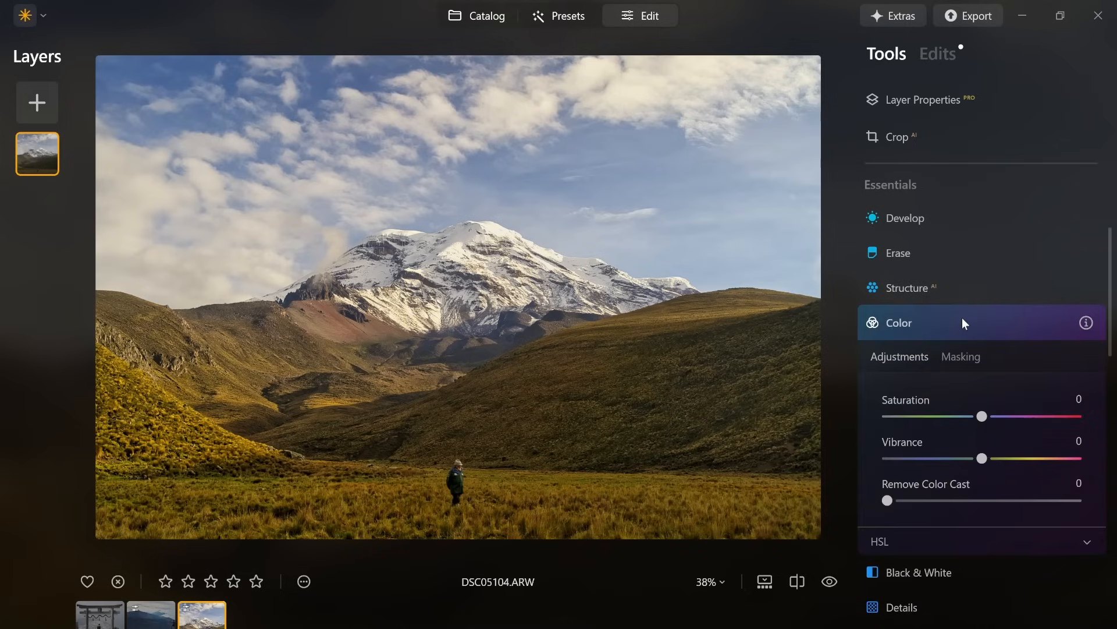
pyautogui.moveTo(1003, 543)
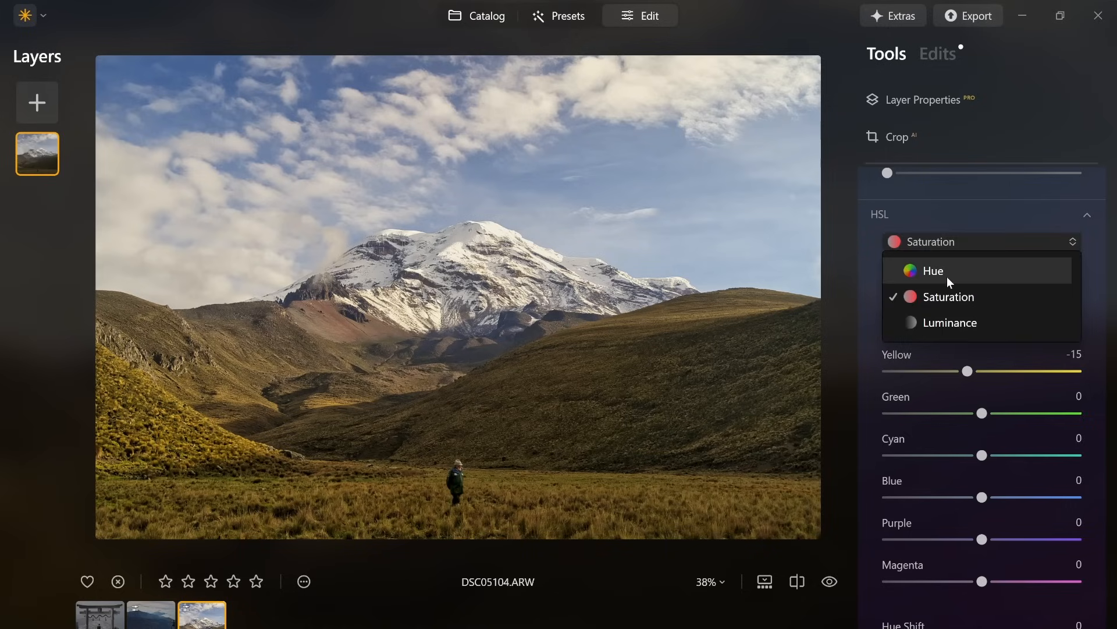
pyautogui.click(931, 270)
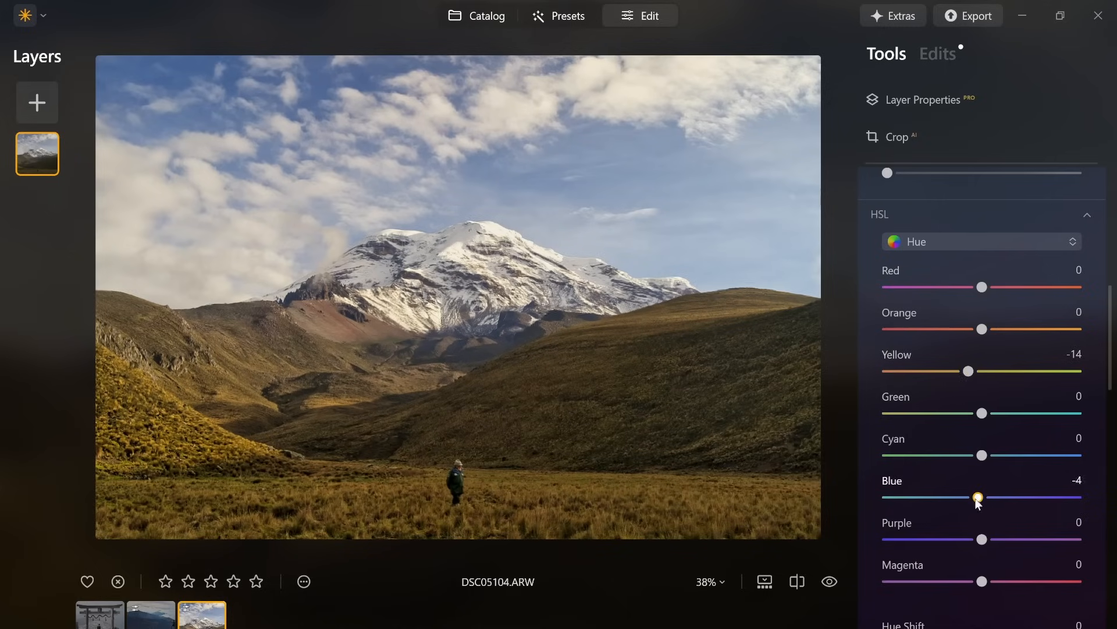
# Show the edited photo in before/after split view.
pyautogui.click(937, 53)
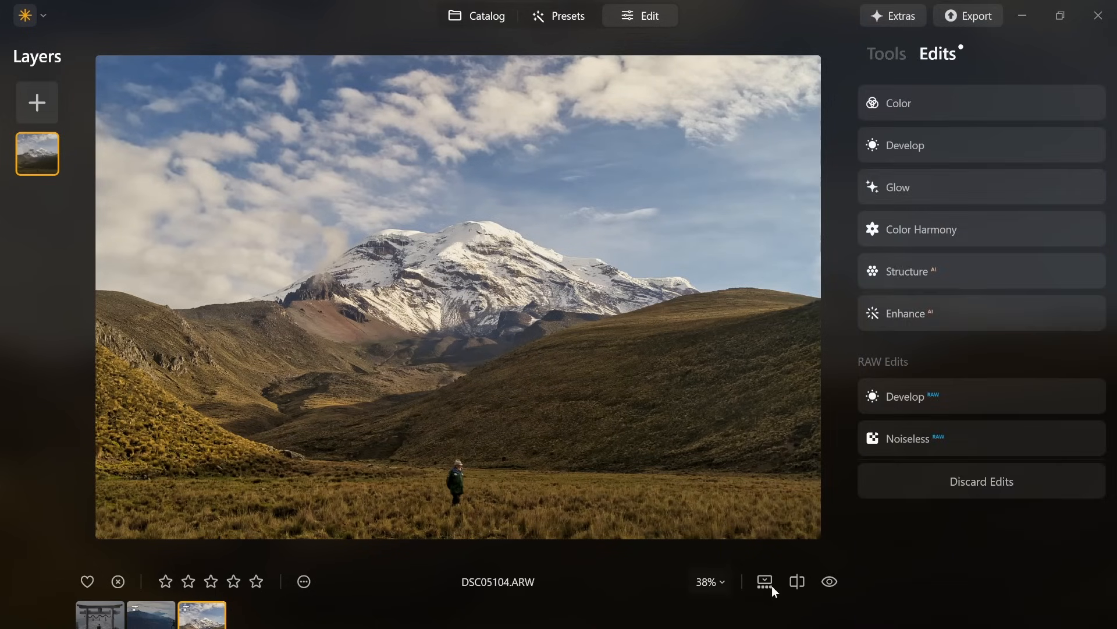
pyautogui.click(797, 582)
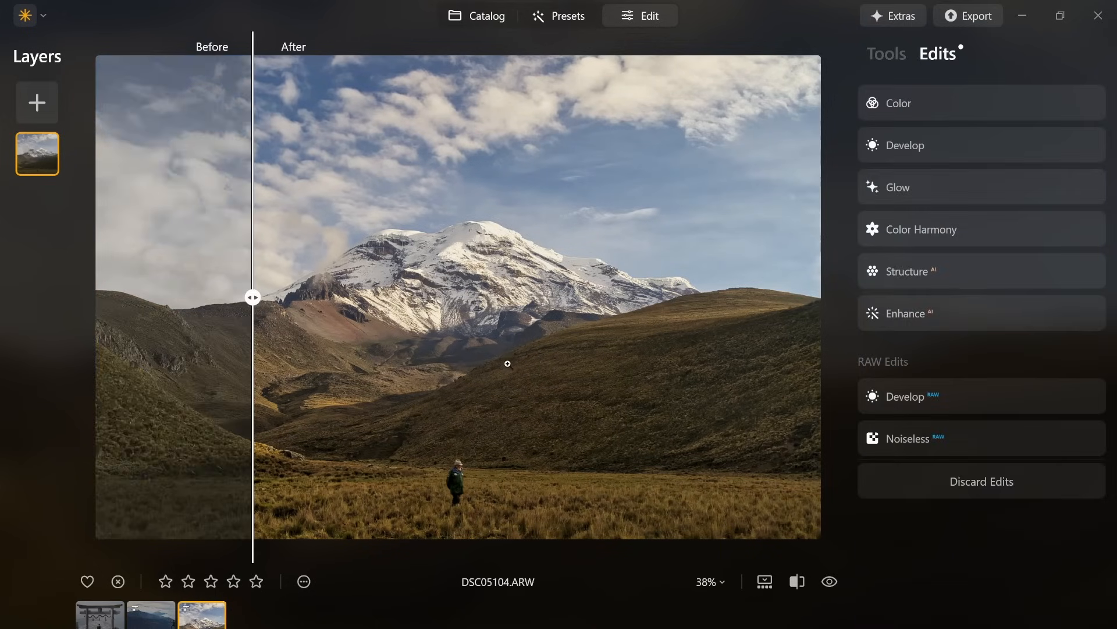